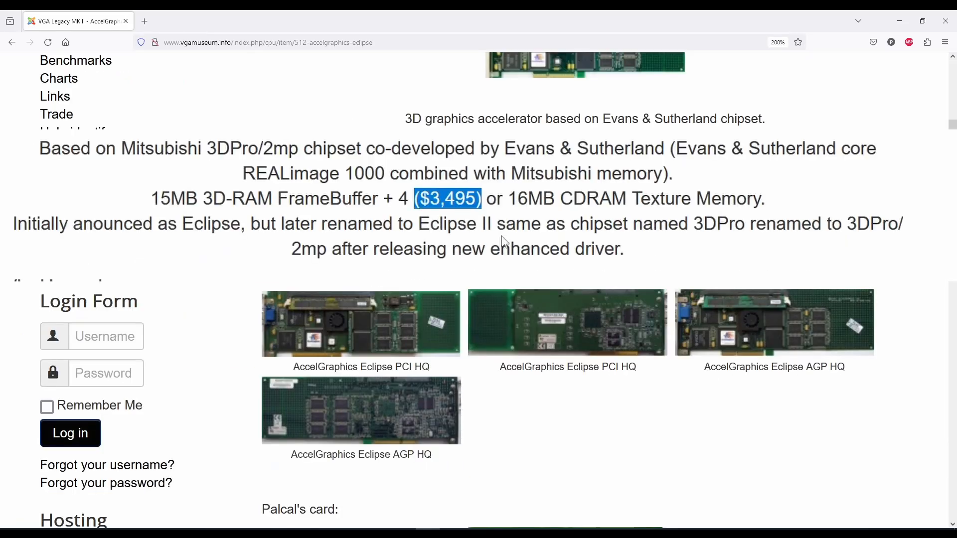
# Step: Check the AccelEclipse driver and adapter details in Display Properties
pyautogui.click(361, 323)
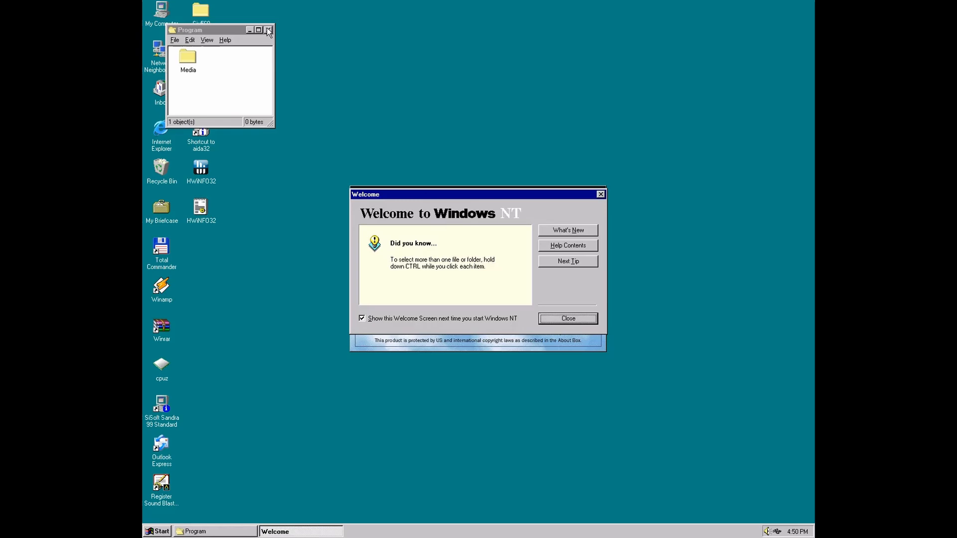
pyautogui.click(268, 29)
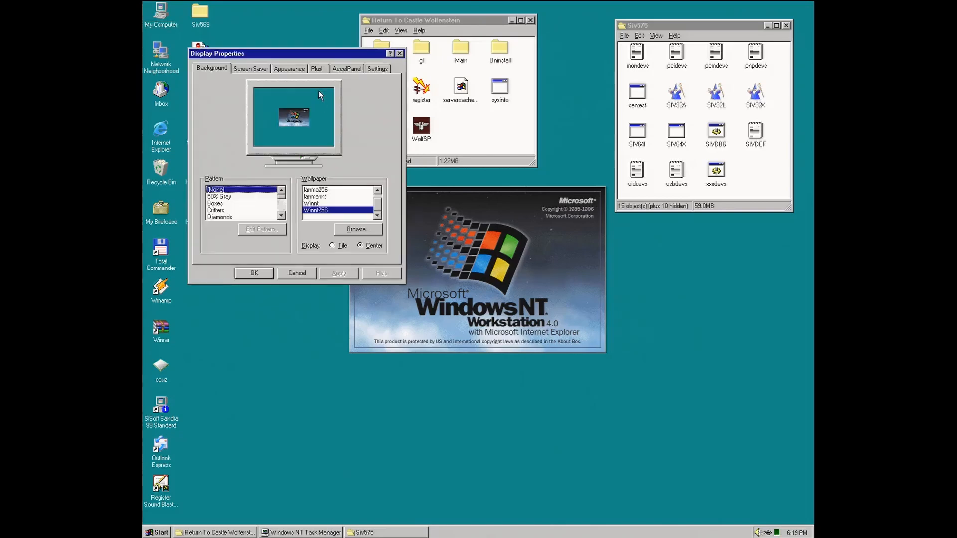
pyautogui.click(347, 69)
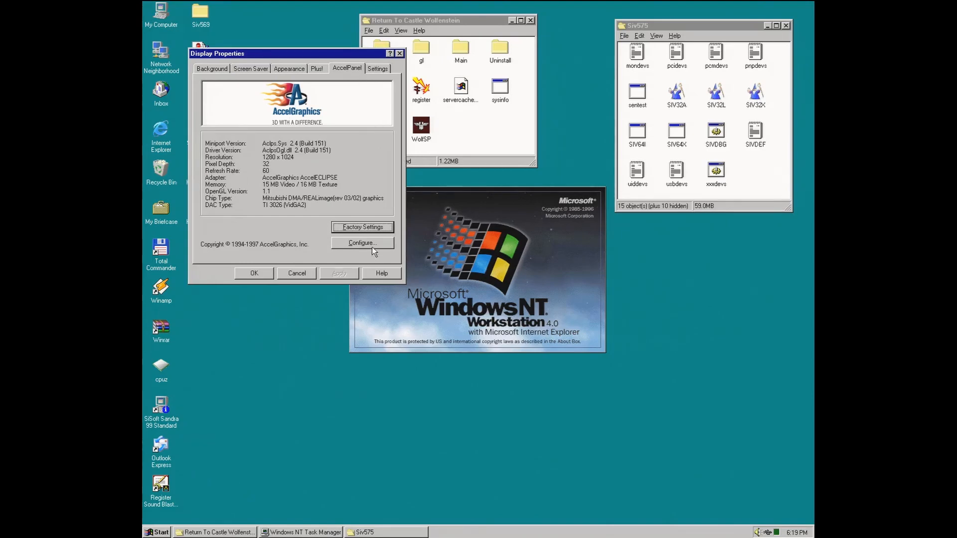
# Step: Review the card's configuration and per-application optimization settings, then dismiss Display Properties
pyautogui.click(360, 243)
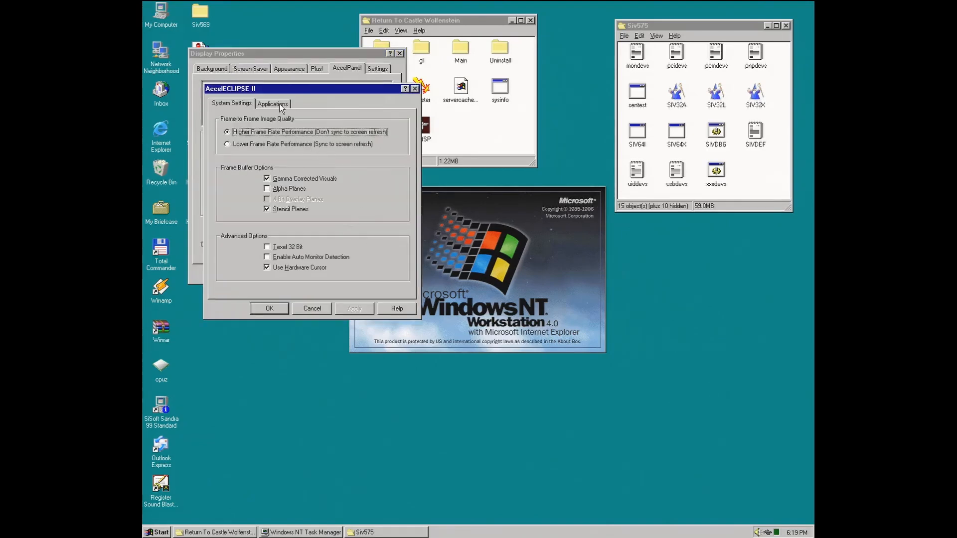
pyautogui.click(272, 103)
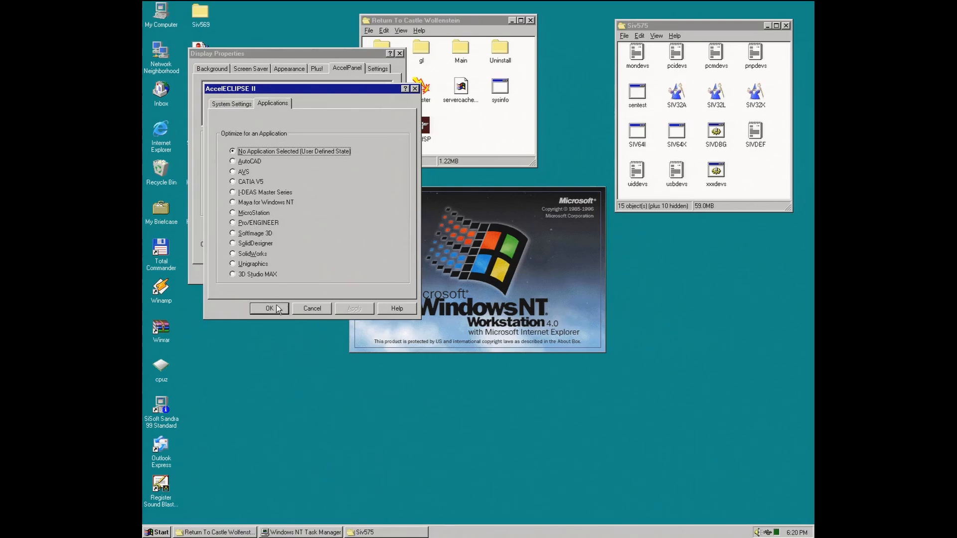
pyautogui.click(269, 308)
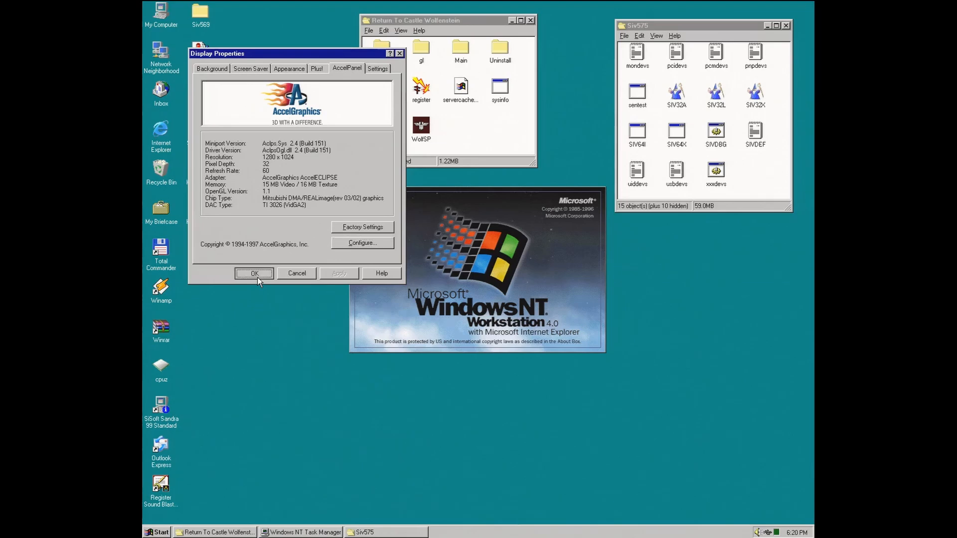
pyautogui.click(255, 273)
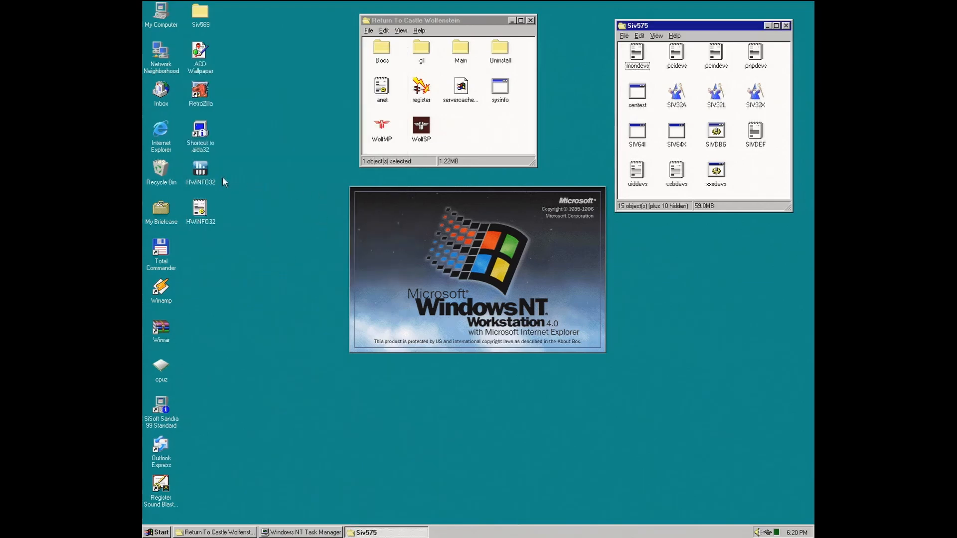
# Step: Scan hardware in HWiNFO32 and expand Video Adapter to confirm AccelEclipse with the 3DPro_2MP chip
pyautogui.doubleClick(200, 169)
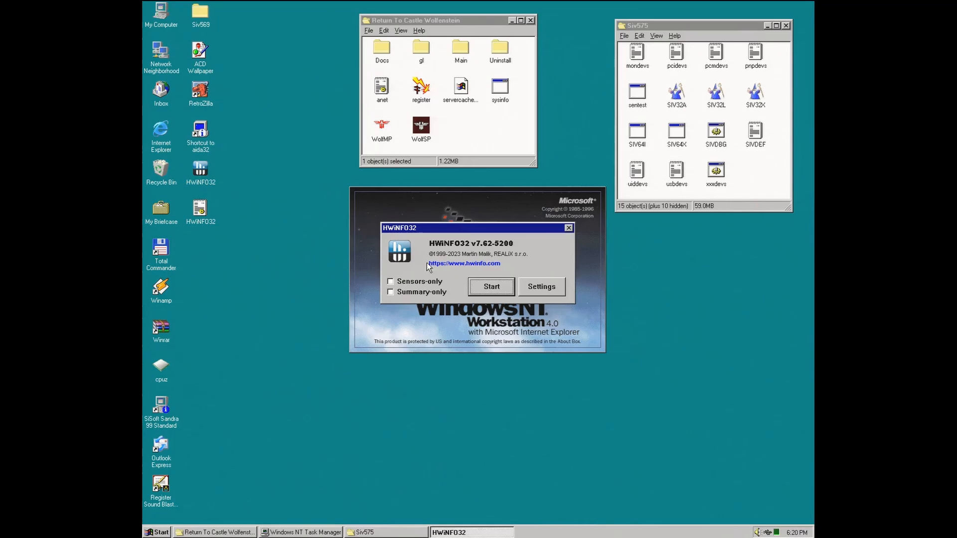
pyautogui.click(491, 286)
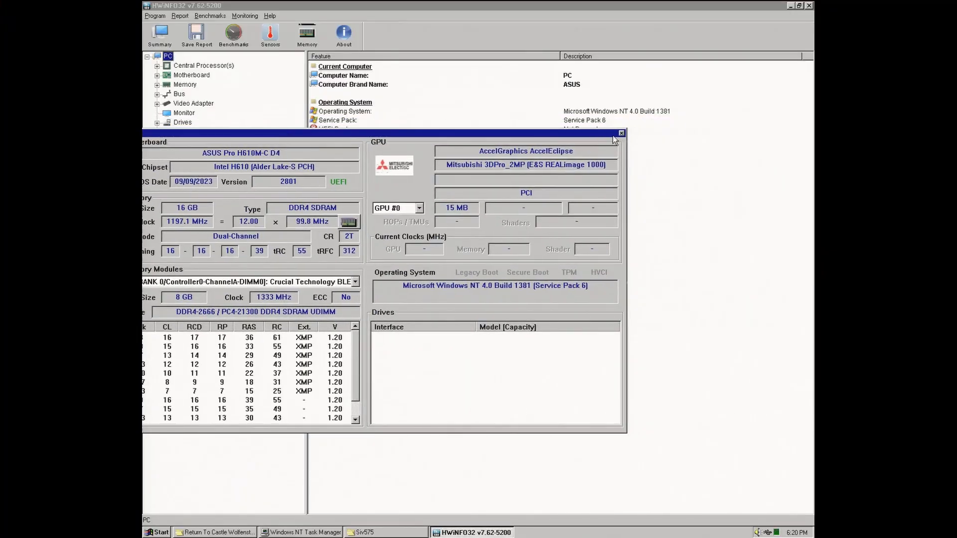
pyautogui.click(621, 132)
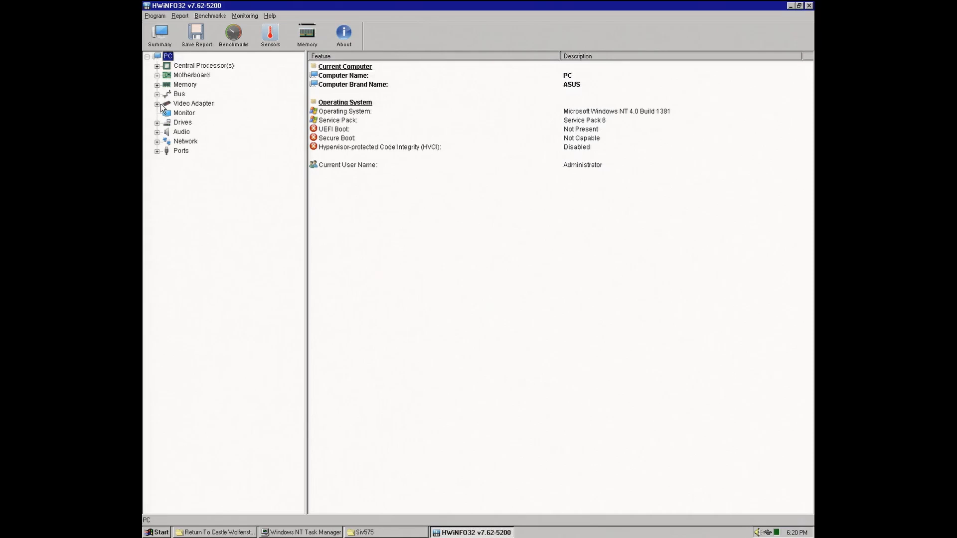
pyautogui.click(158, 103)
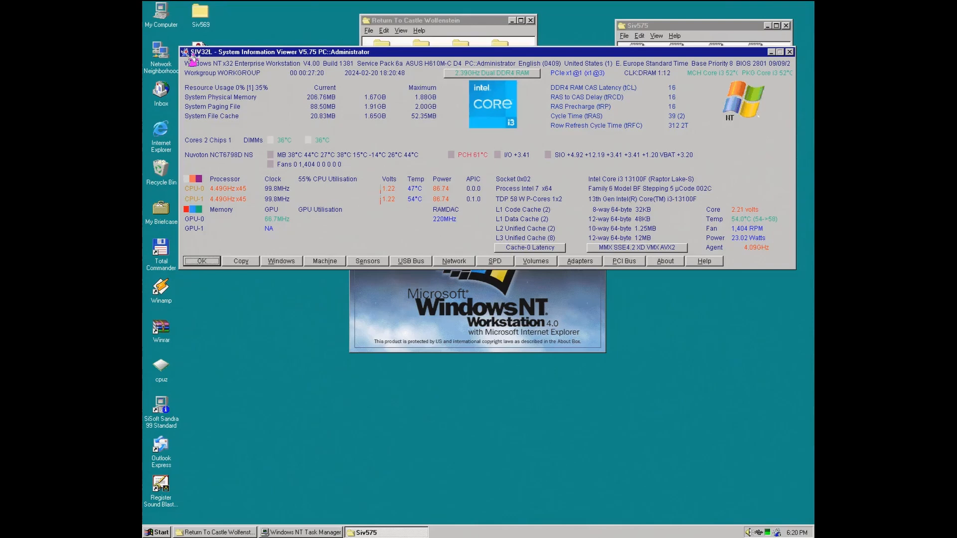
# Step: Bring up the GPU Status report from SIV's Hardware menu
pyautogui.click(192, 51)
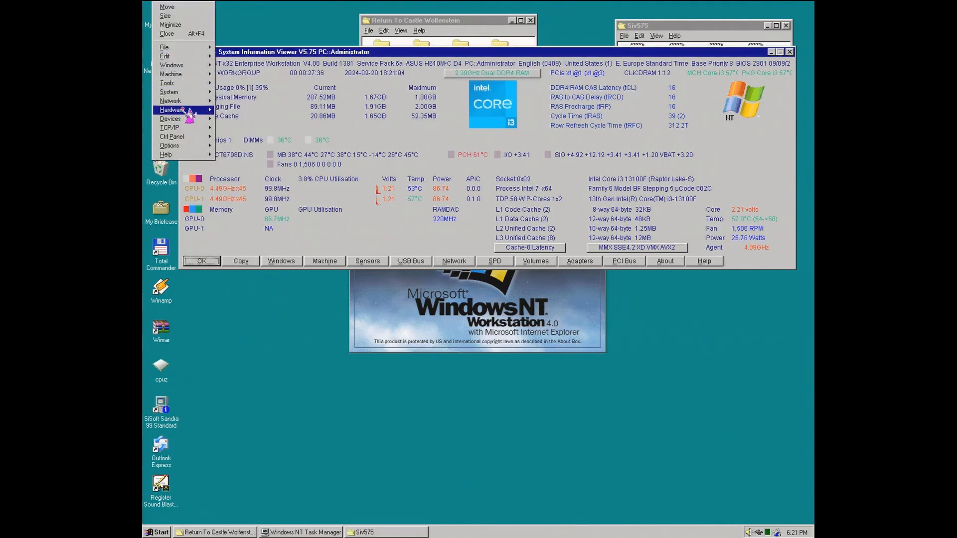
pyautogui.click(173, 110)
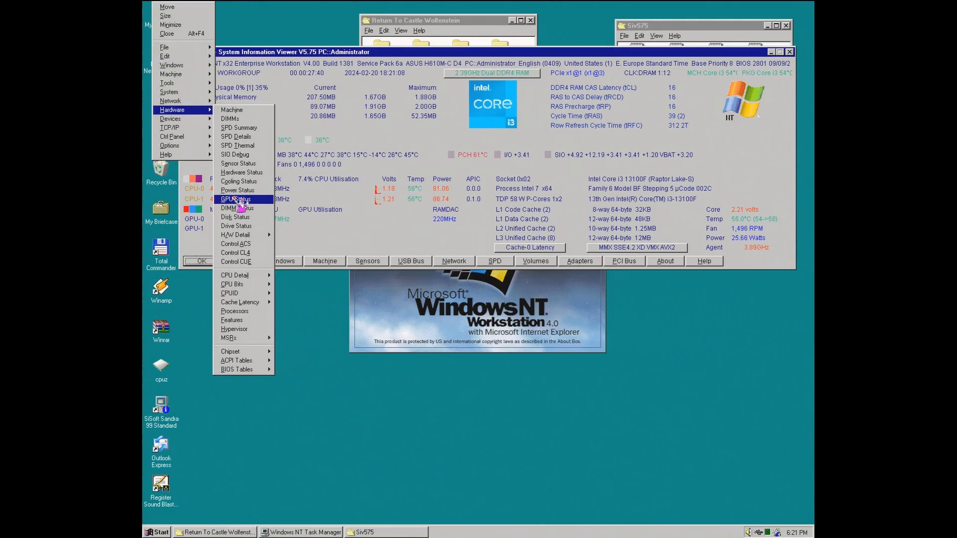
pyautogui.click(235, 200)
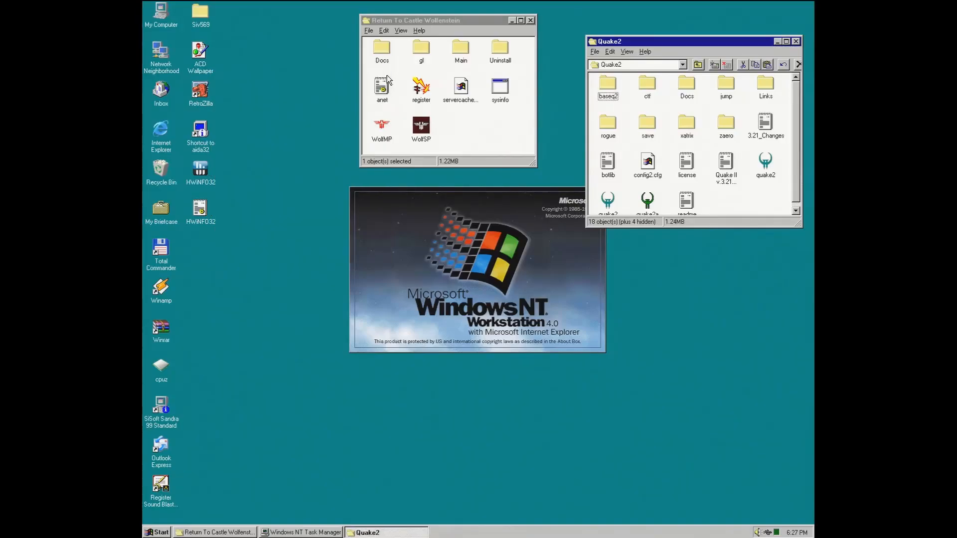
# Step: Launch quake2.exe and fire the blaster at enemy soldiers in the warehouse
pyautogui.click(765, 165)
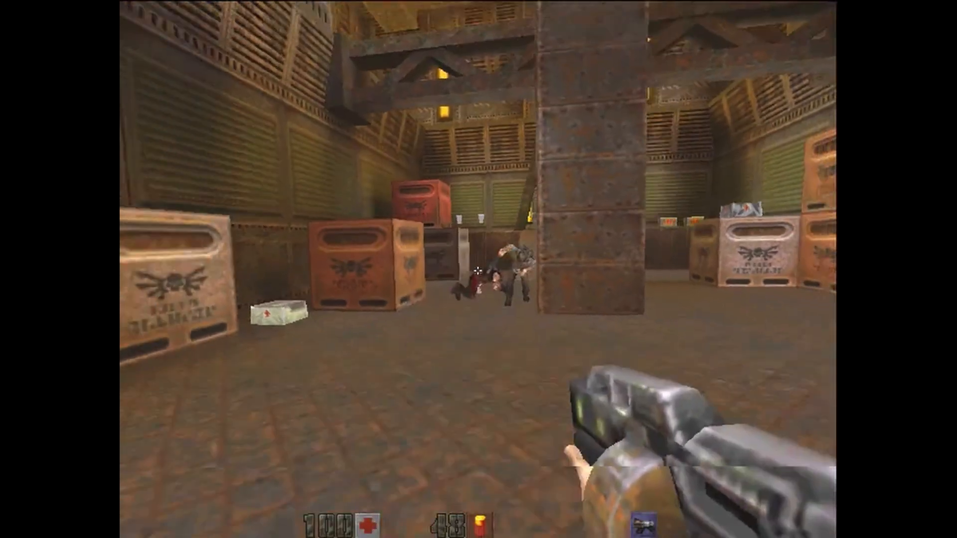
pyautogui.click(488, 268)
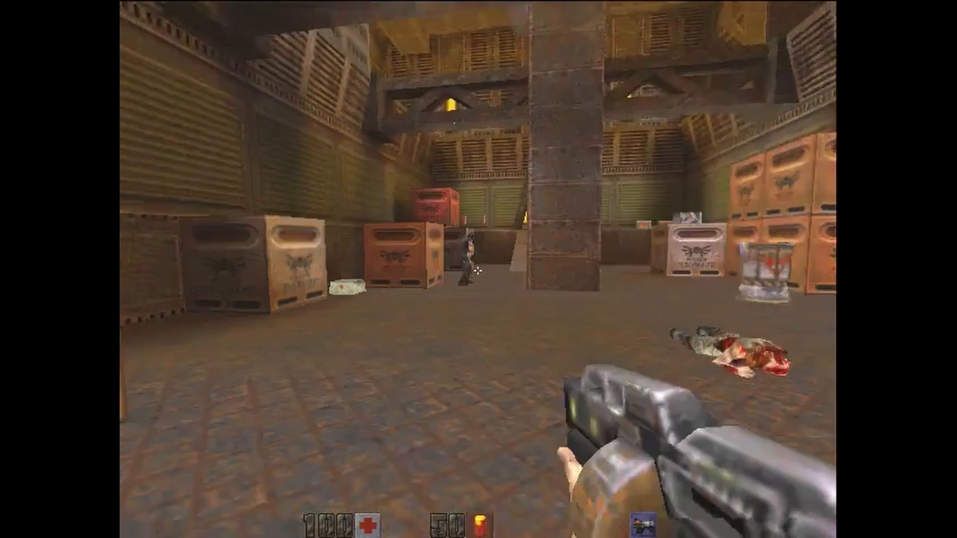
pyautogui.click(479, 269)
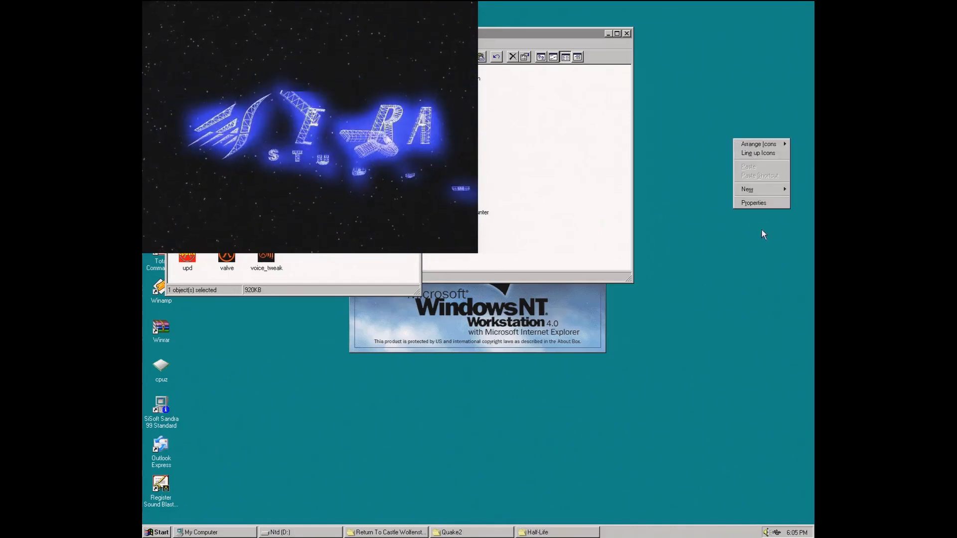
pyautogui.moveTo(753, 202)
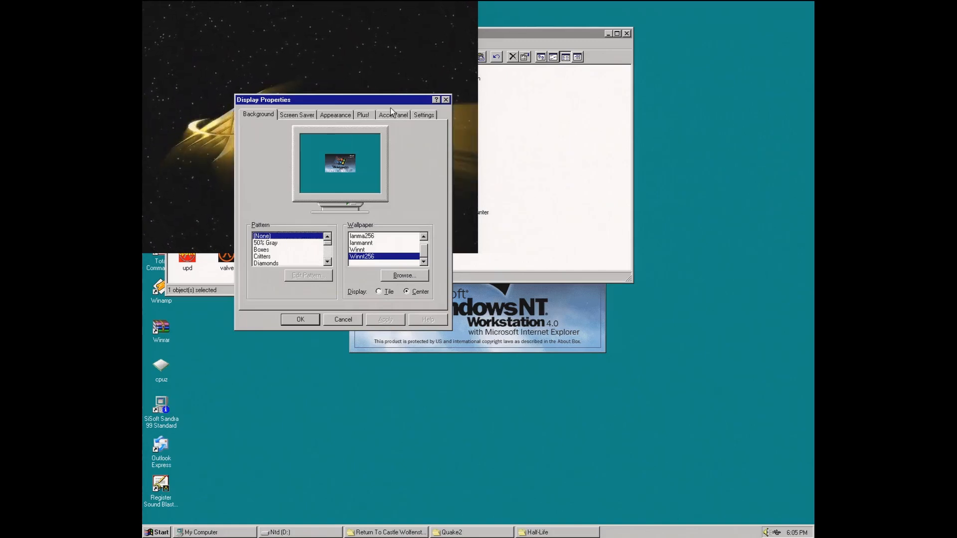
# Step: Glance at the AccelPanel driver tab, then show Half-Life's list of saved games
pyautogui.click(392, 115)
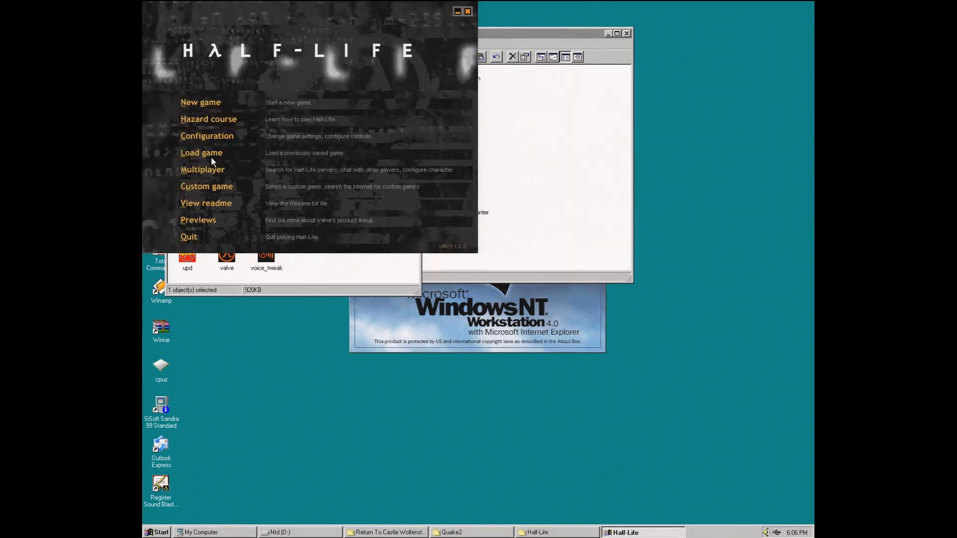
pyautogui.click(201, 152)
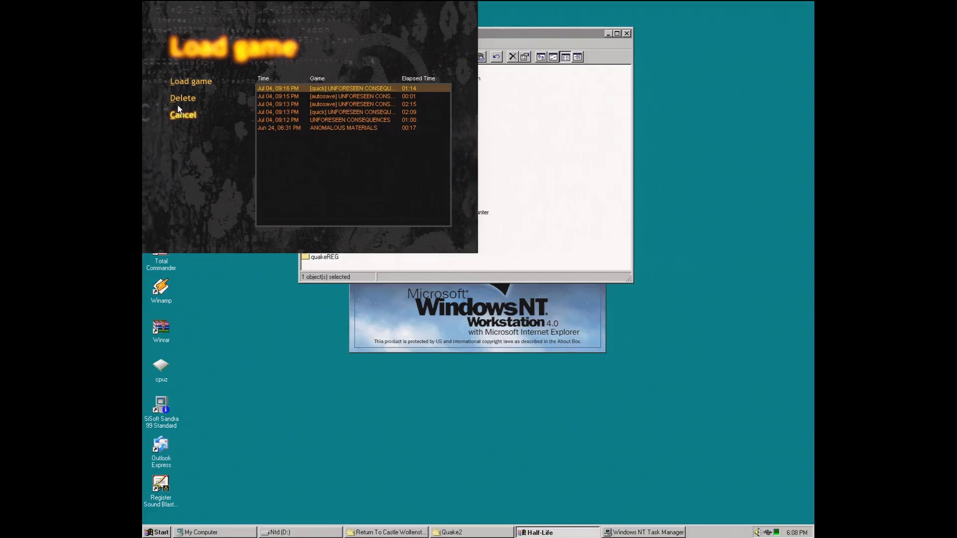